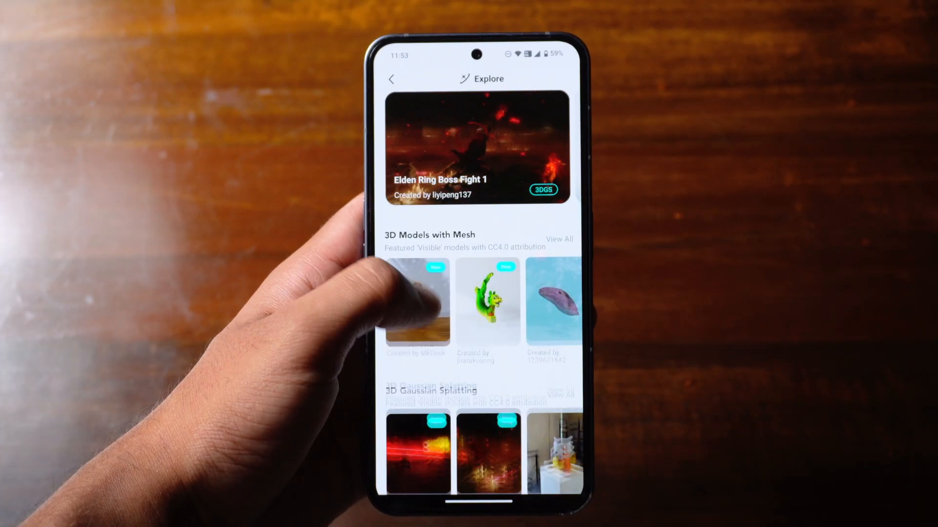
Step: Open the cellophane project and add SfMTransform after StructureFromMotion using auto_from_landmarks
click(477, 148)
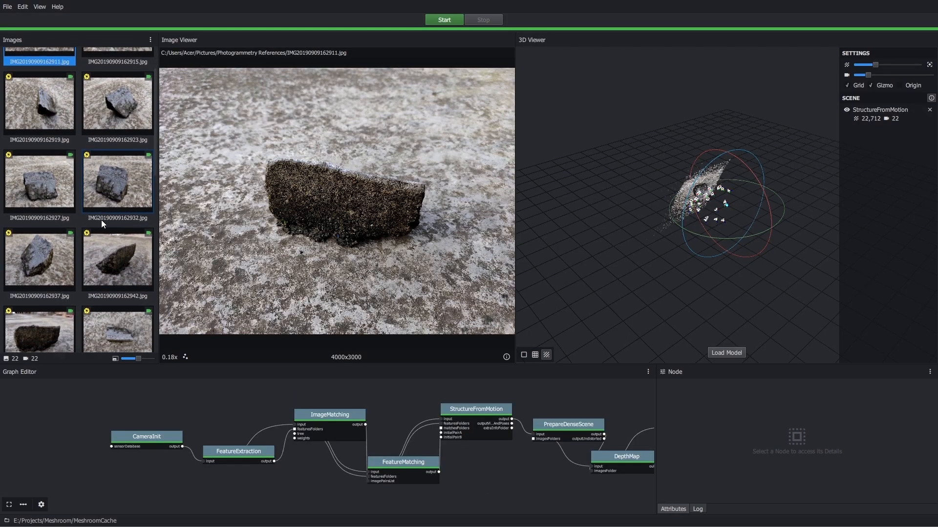
click(117, 158)
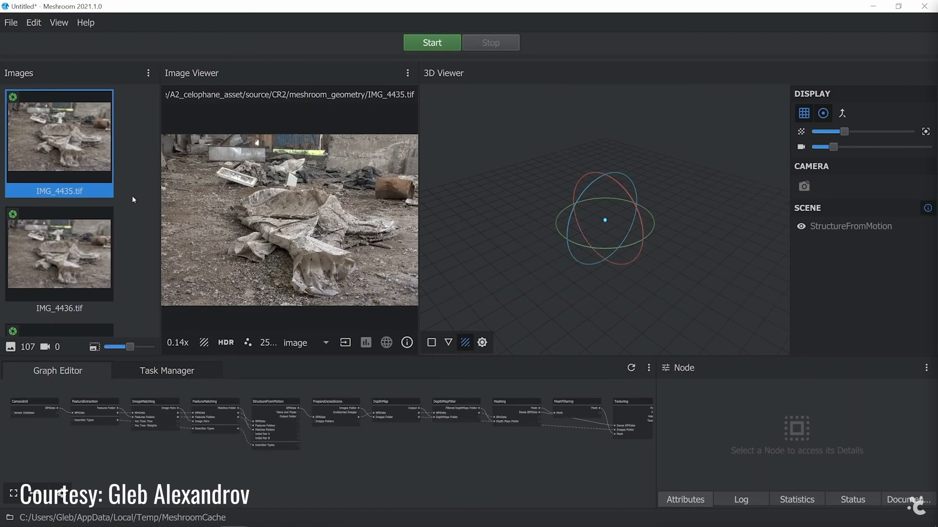
click(109, 260)
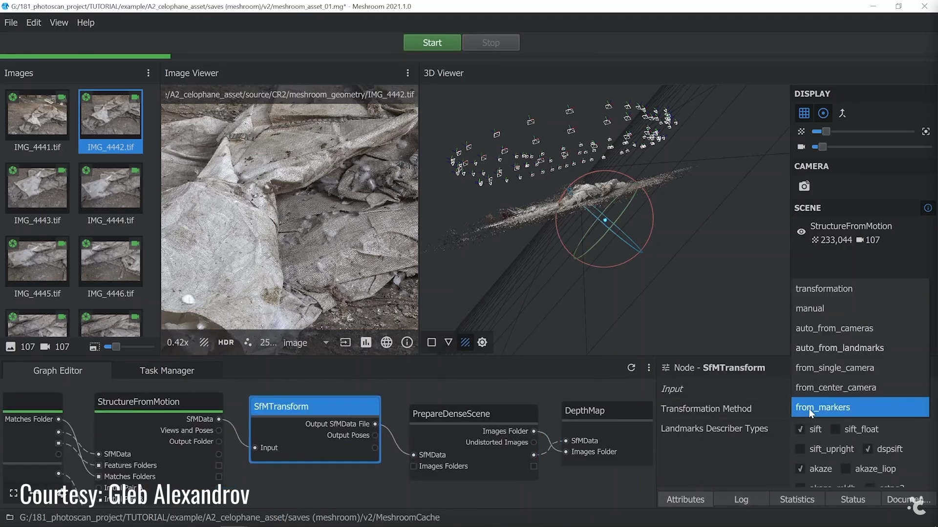
click(839, 348)
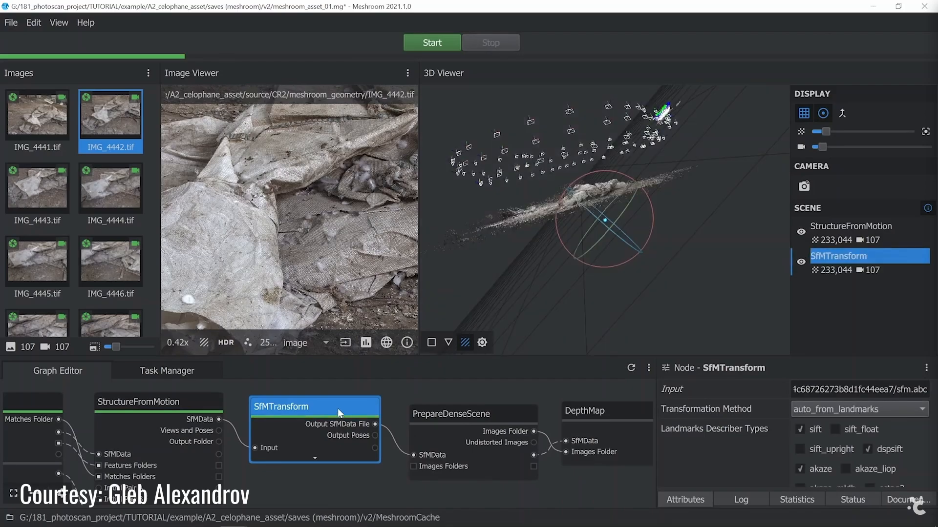